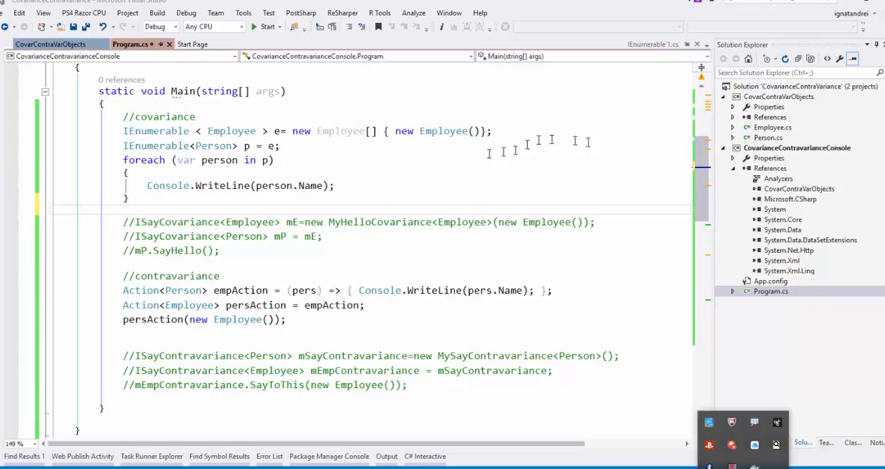
{"action": "mouse_move", "coordinate": [774, 142]}
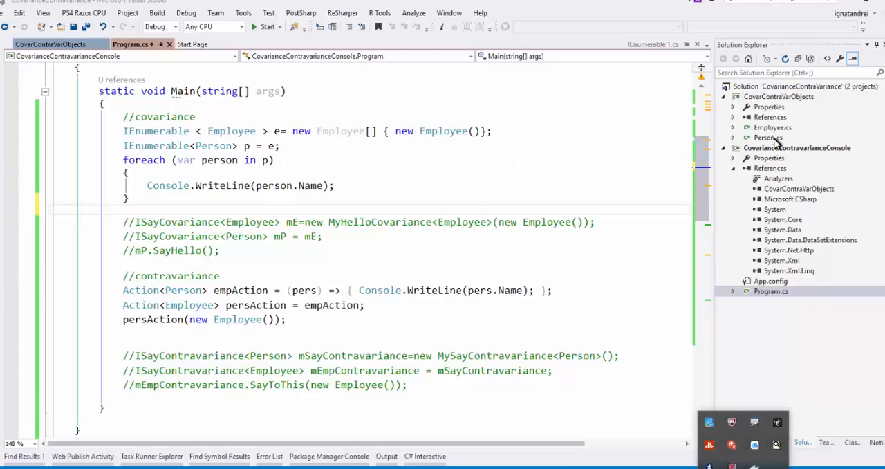
Open Person.cs and Employee.cs, reviewing the Employee constructor that sets Name
{"action": "left_click", "coordinate": [768, 138]}
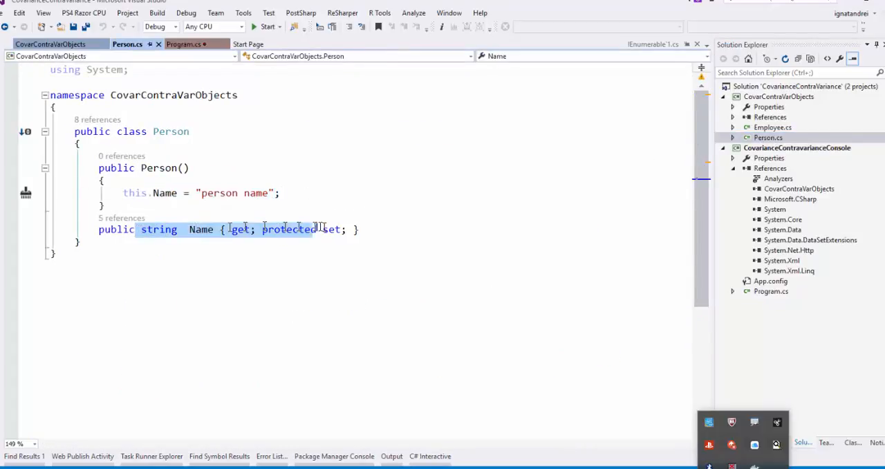
{"action": "left_click", "coordinate": [769, 128]}
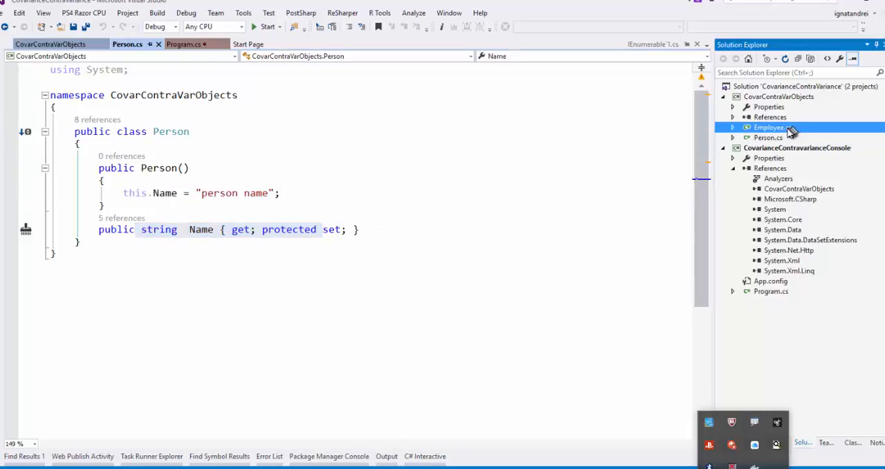
{"action": "double_click", "coordinate": [769, 127]}
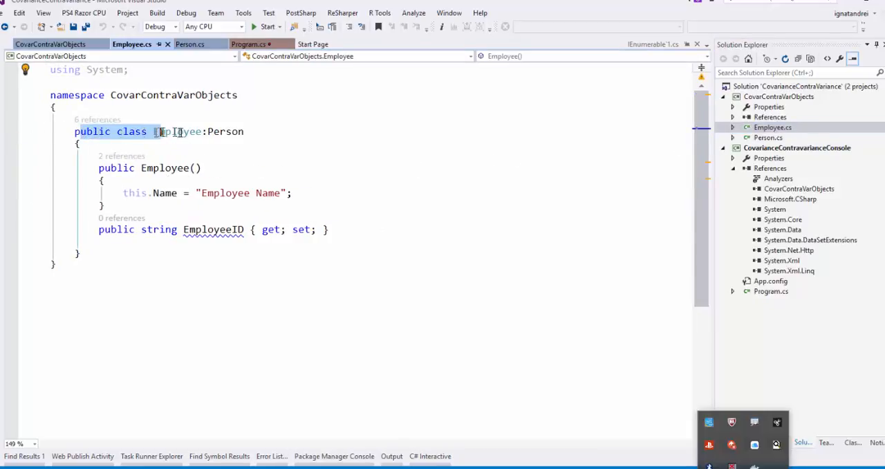
{"action": "left_click", "coordinate": [213, 229]}
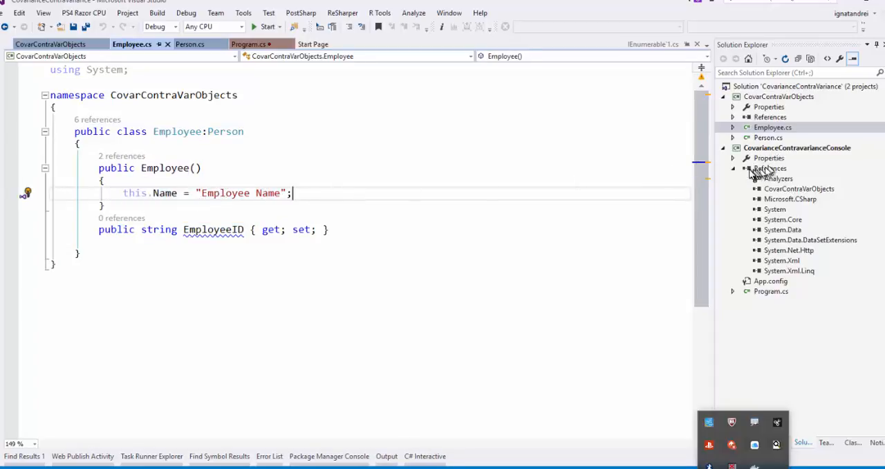
In Program.cs, highlight the IEnumerable<Person> covariance example in Main
{"action": "left_click", "coordinate": [250, 44]}
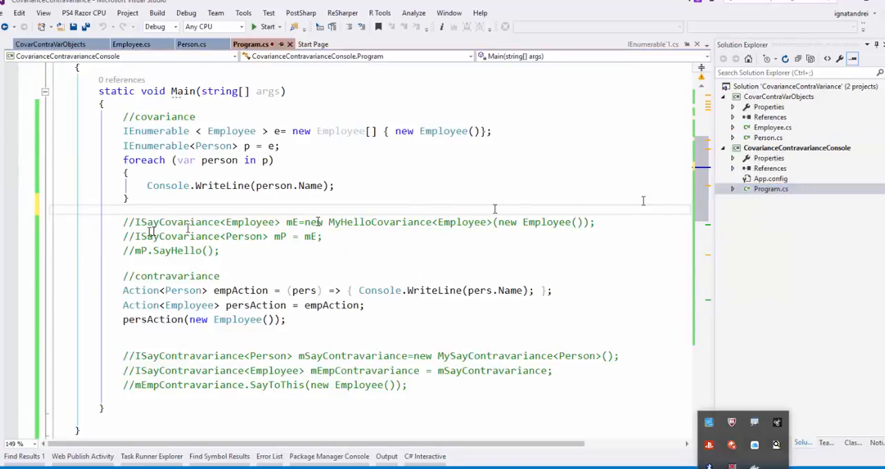
{"action": "double_click", "coordinate": [156, 130]}
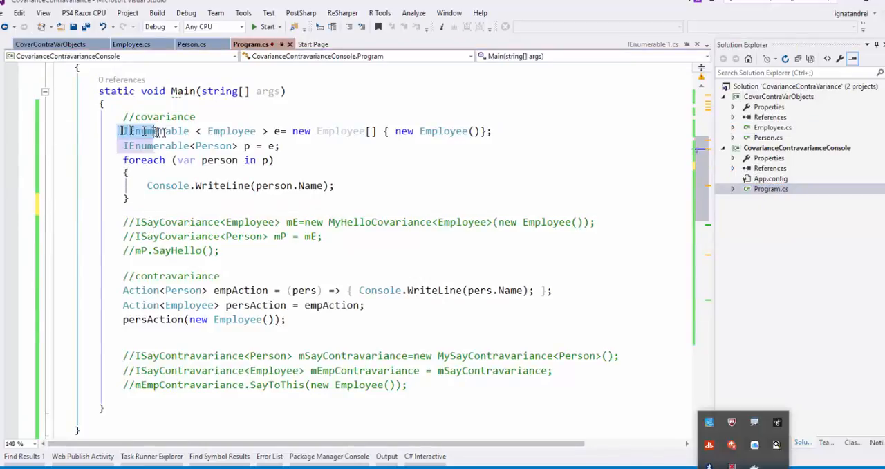
{"action": "double_click", "coordinate": [231, 131]}
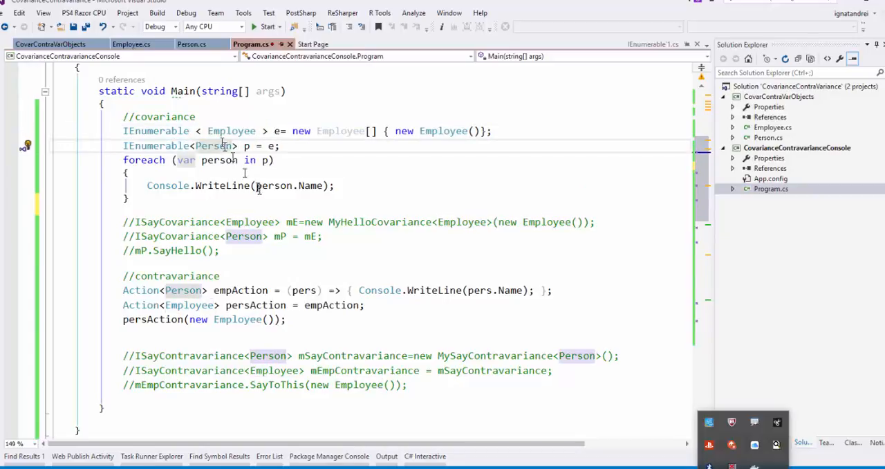
{"action": "mouse_move", "coordinate": [275, 185]}
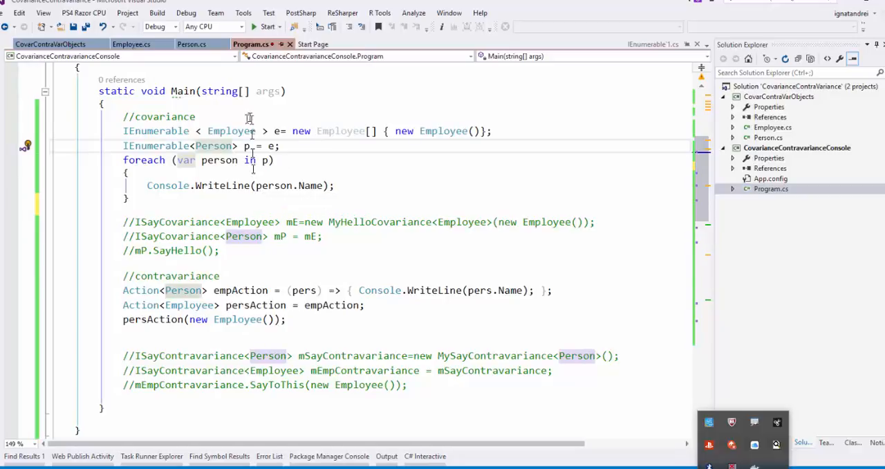
{"action": "double_click", "coordinate": [214, 145]}
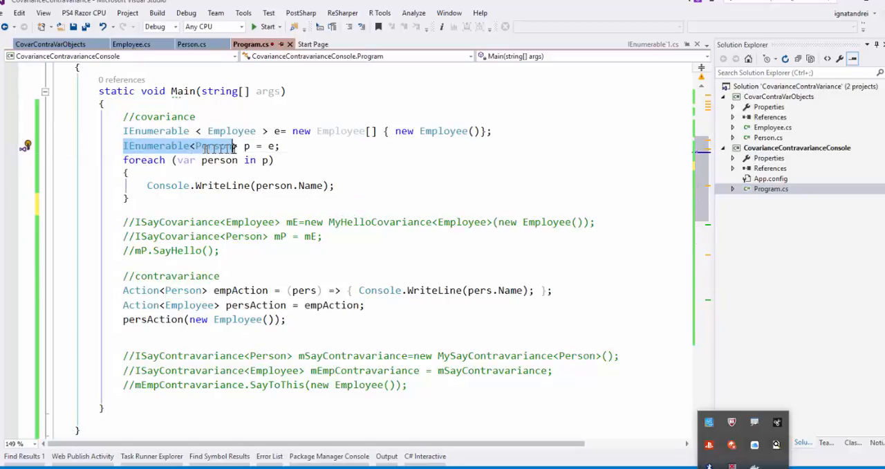
{"action": "left_click", "coordinate": [308, 146]}
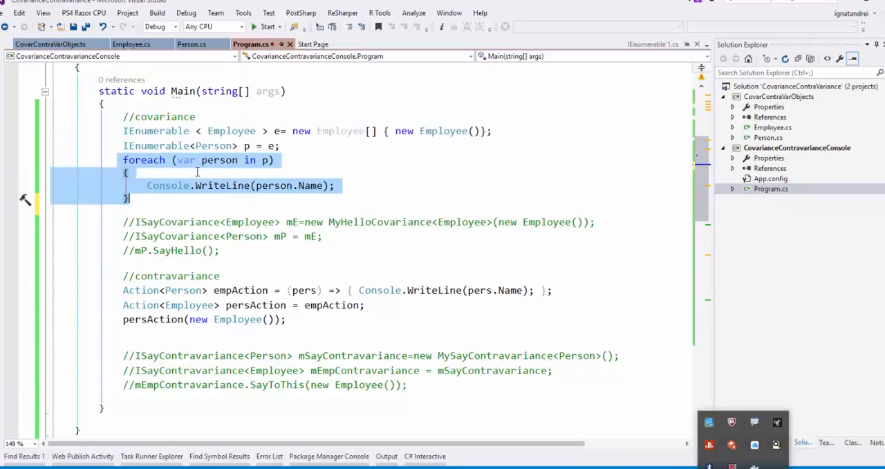
Scroll to the contravariance example and highlight Employee in the persAction call
{"action": "scroll", "scroll_direction": "down", "scroll_amount": 3}
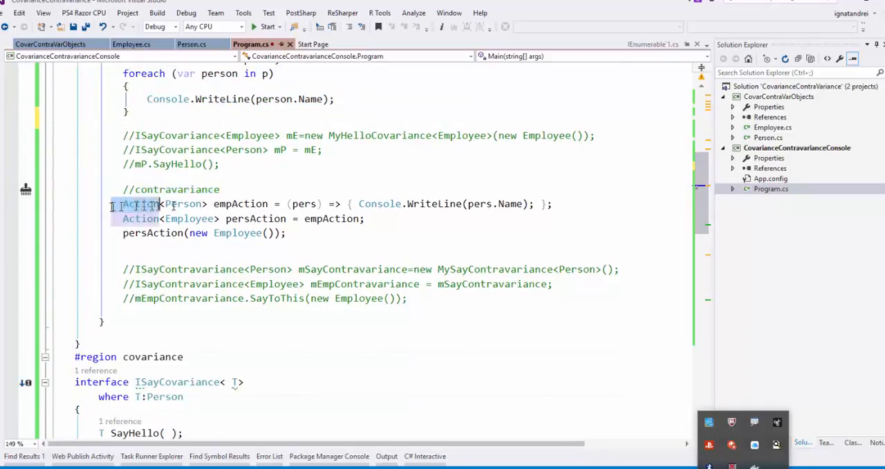
{"action": "mouse_move", "coordinate": [183, 203]}
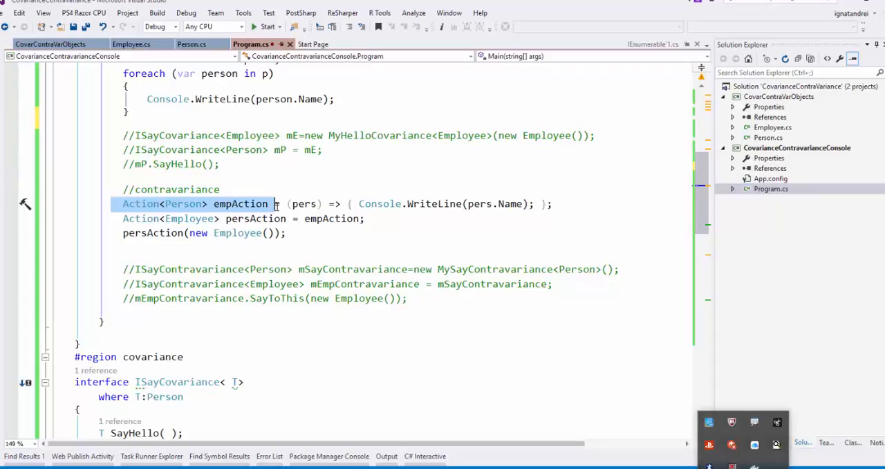
{"action": "left_click", "coordinate": [209, 177]}
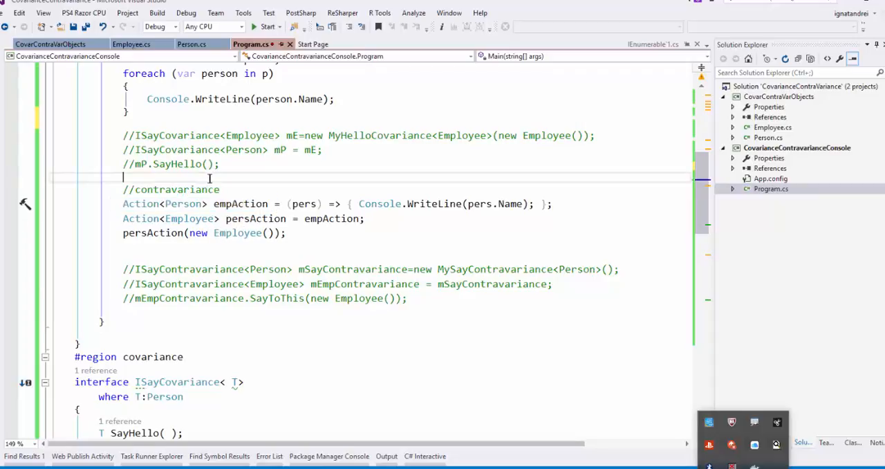
{"action": "double_click", "coordinate": [188, 218]}
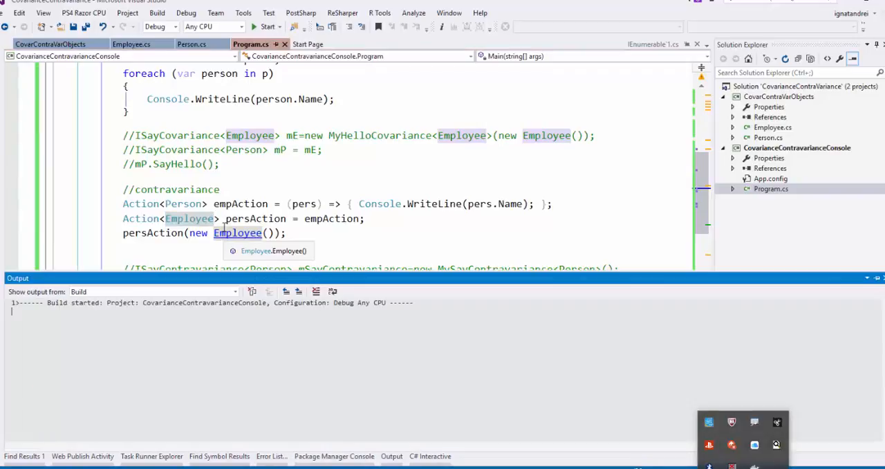
Dismiss the build Output window
{"action": "left_click", "coordinate": [267, 26]}
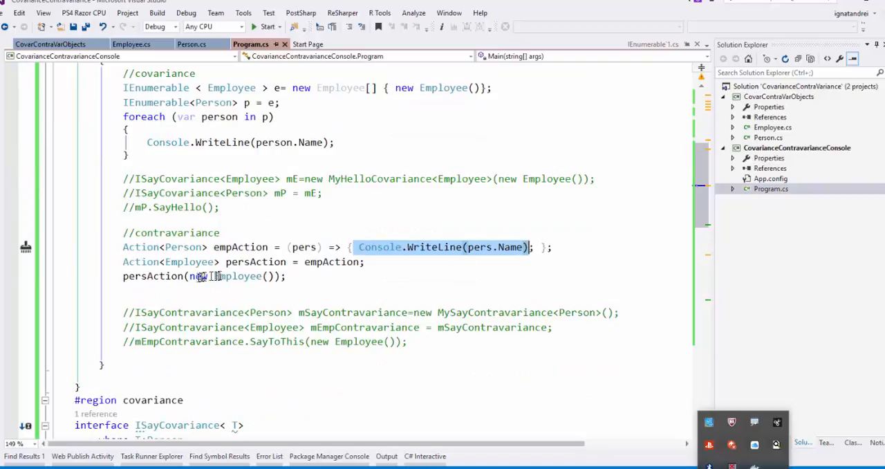
{"action": "mouse_move", "coordinate": [140, 262]}
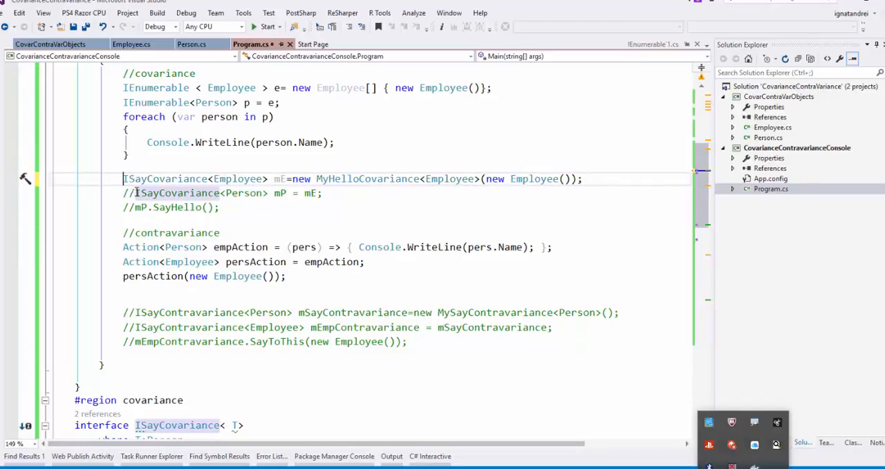
Uncomment the mP = mE line and mP.SayHello(), then inspect the MyHelloCovariance declaration
{"action": "left_click", "coordinate": [131, 193]}
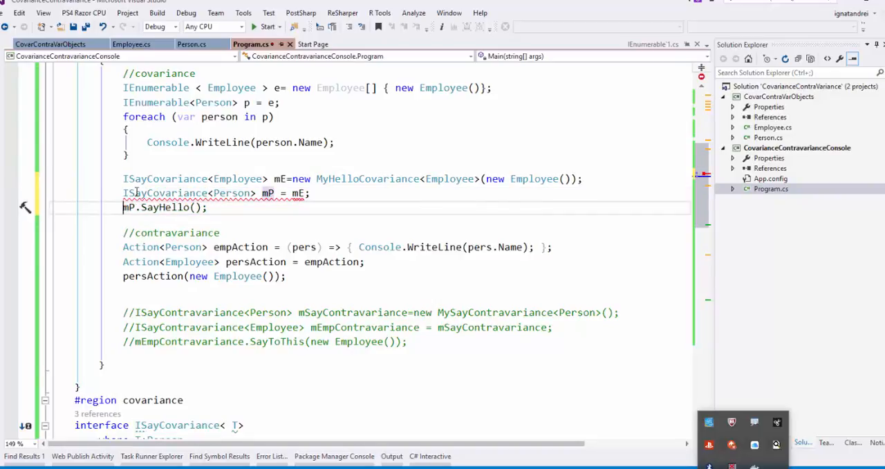
{"action": "double_click", "coordinate": [309, 142]}
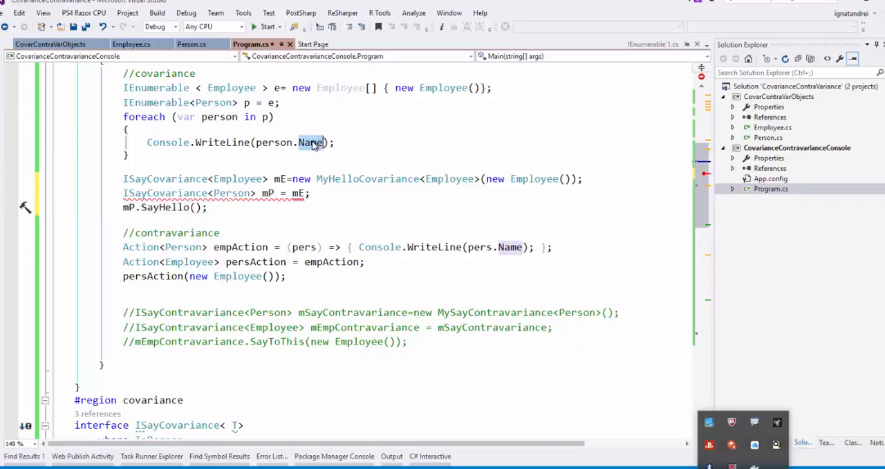
{"action": "scroll", "scroll_direction": "down", "scroll_amount": 3}
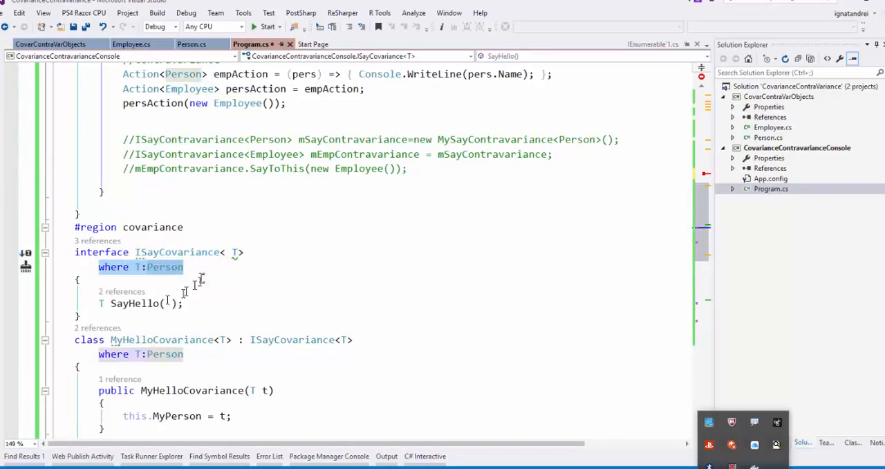
{"action": "scroll", "scroll_direction": "down", "scroll_amount": 3}
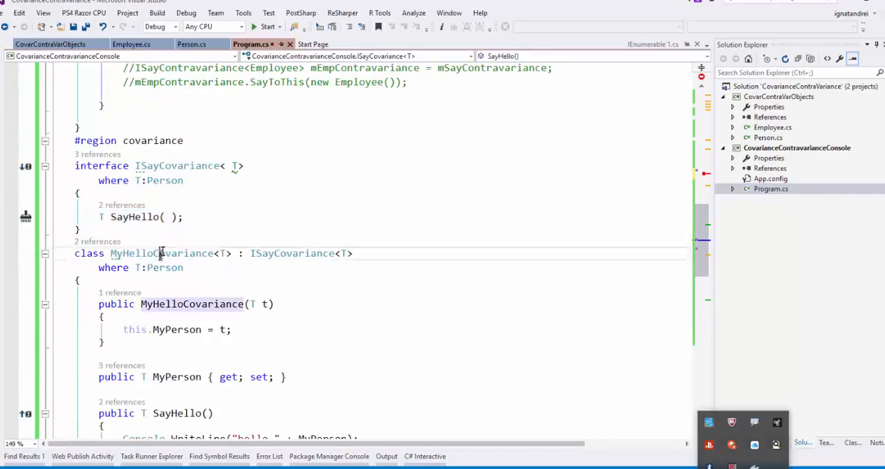
{"action": "left_click", "coordinate": [294, 253]}
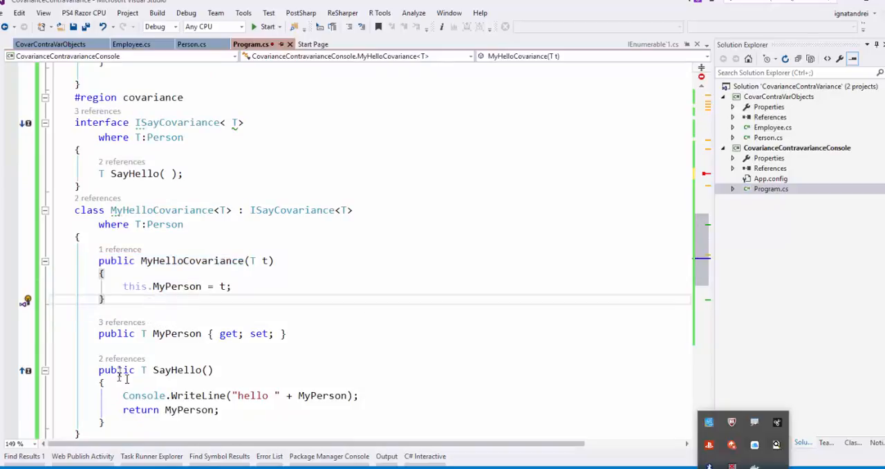
{"action": "scroll", "scroll_direction": "up", "scroll_amount": 3}
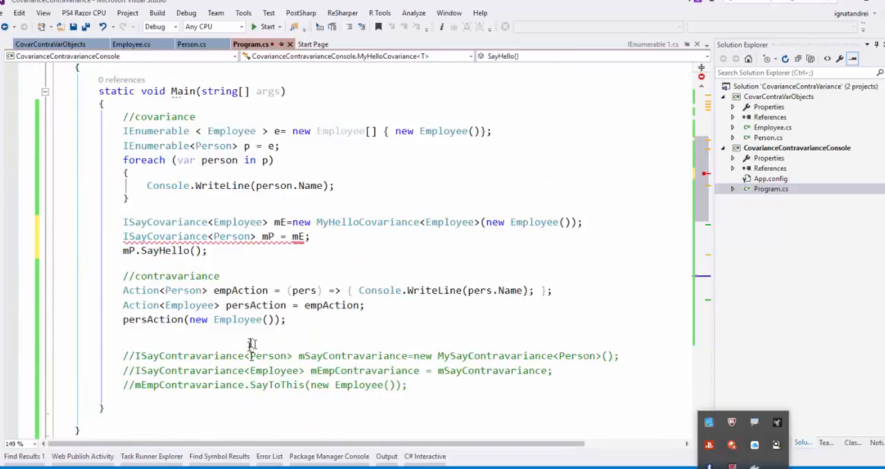
Highlight IEnumerable, ISayCovariance and Person to view IEnumerable's out T definition
{"action": "left_click_drag", "start_coordinate": [123, 131], "coordinate": [131, 198]}
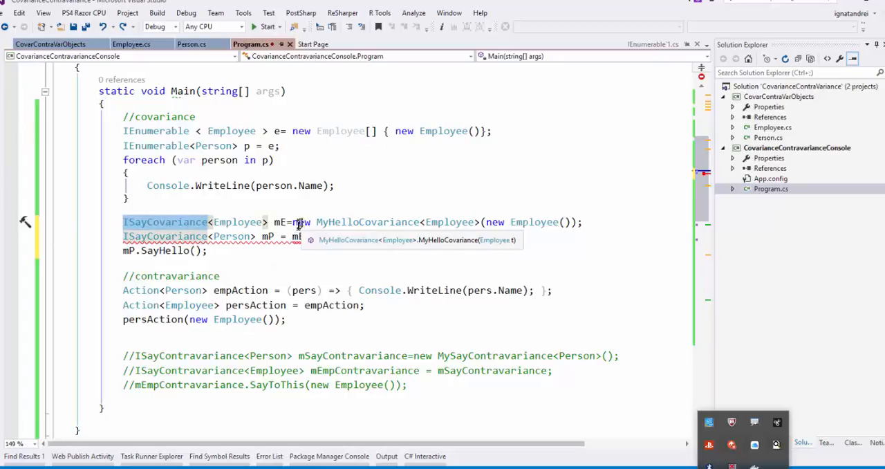
{"action": "double_click", "coordinate": [231, 131]}
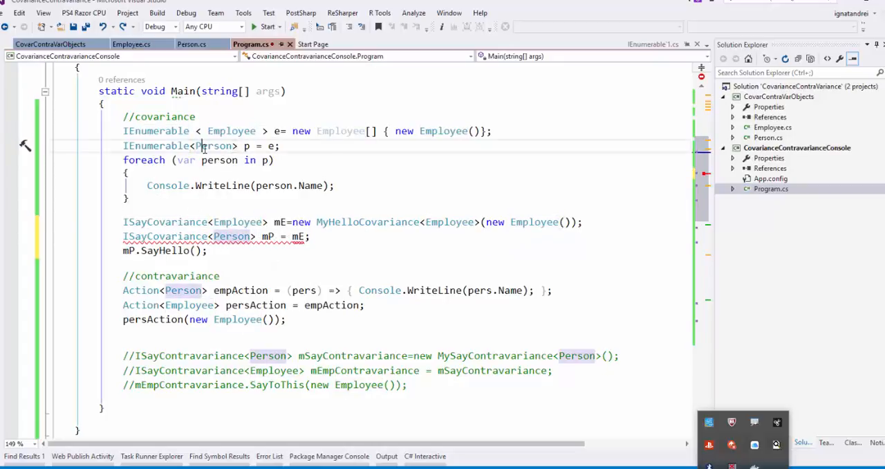
{"action": "double_click", "coordinate": [257, 146]}
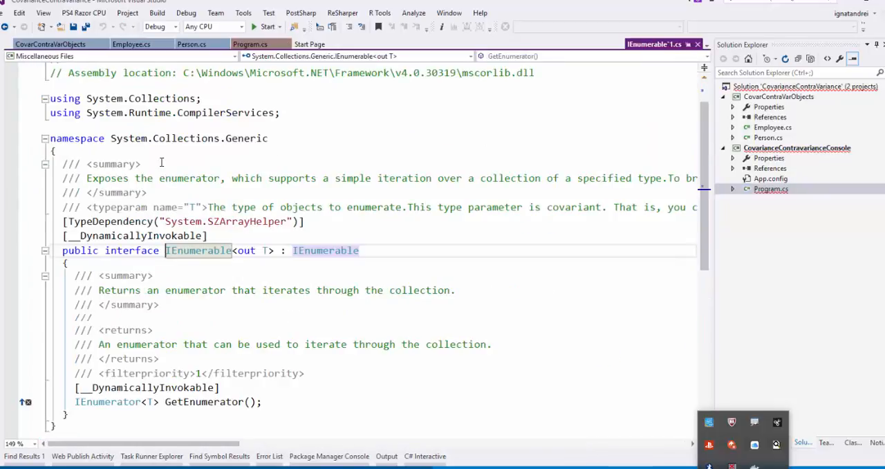
Add 'out' before T in ISayCovariance, clearing the mP = mE conversion error
{"action": "double_click", "coordinate": [246, 250]}
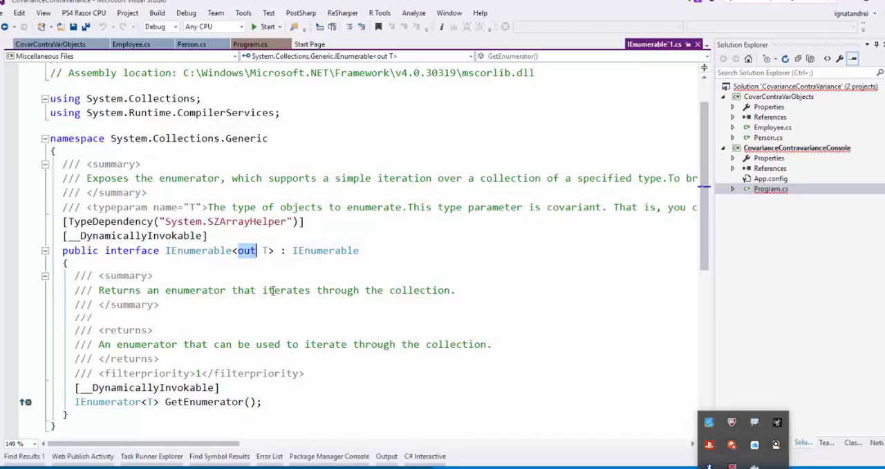
{"action": "left_click", "coordinate": [251, 43]}
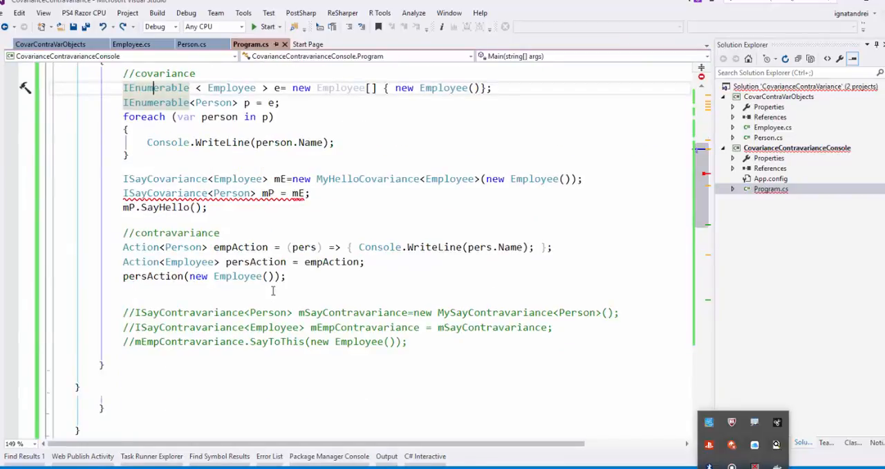
{"action": "scroll", "scroll_direction": "down", "scroll_amount": 3}
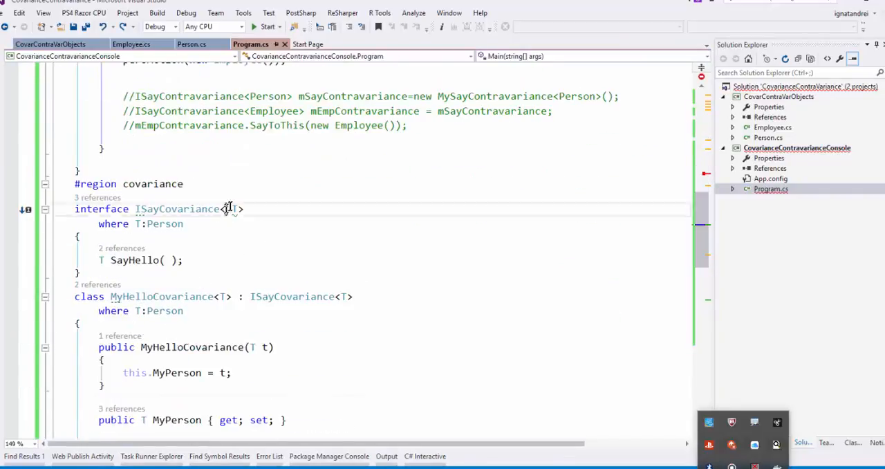
{"action": "type", "text": "out"}
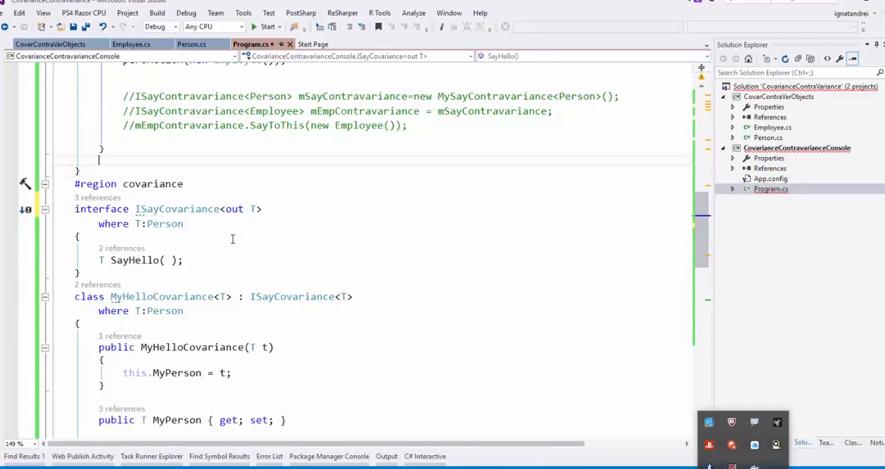
{"action": "scroll", "scroll_direction": "up", "scroll_amount": 3}
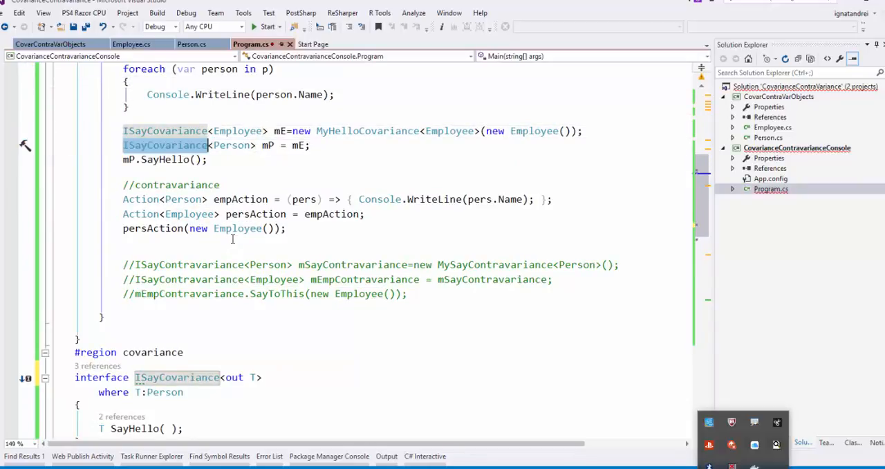
{"action": "left_click", "coordinate": [231, 146]}
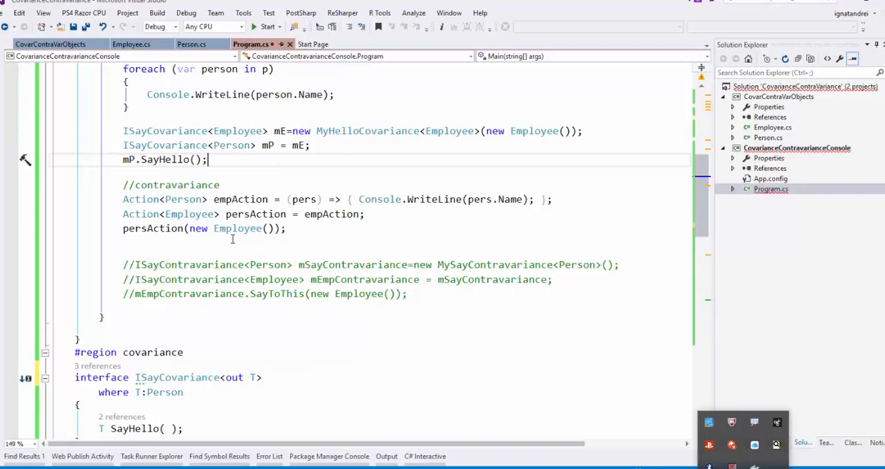
Change SayHello's WriteLine to "hello from MyHelloCovariance" + MyPerson.Name
{"action": "left_click", "coordinate": [266, 26]}
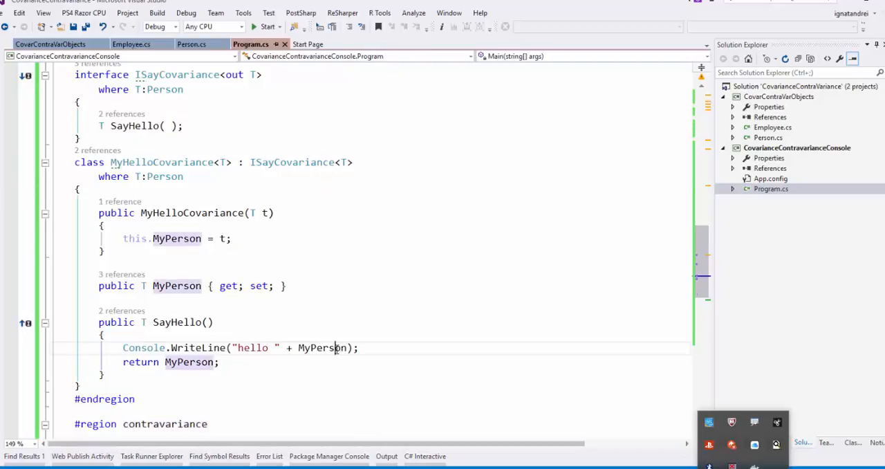
{"action": "type", "text": ".Name"}
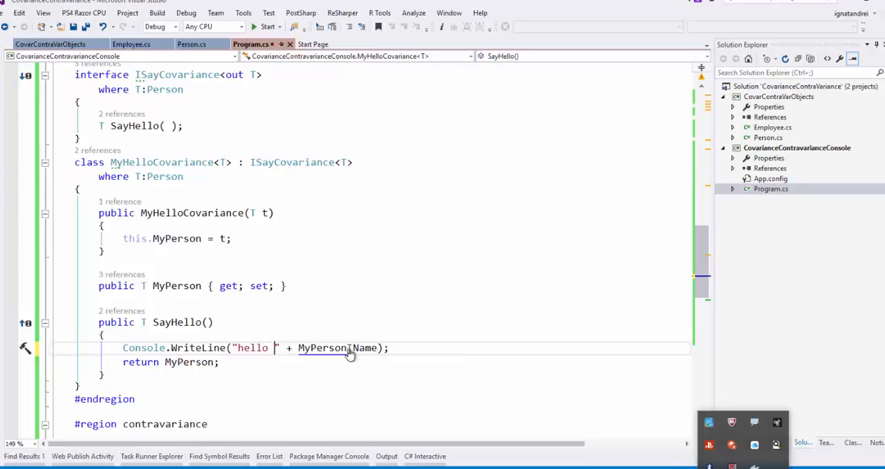
{"action": "type", "text": "f"}
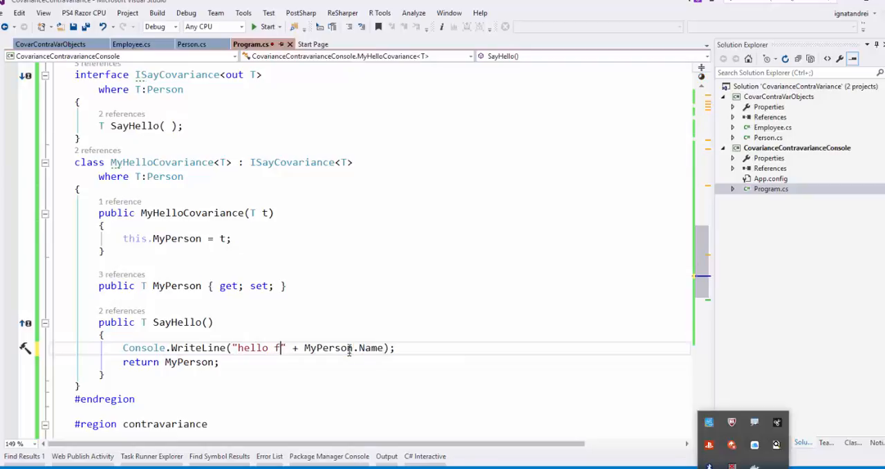
{"action": "type", "text": "rom MyHelloCovariance"}
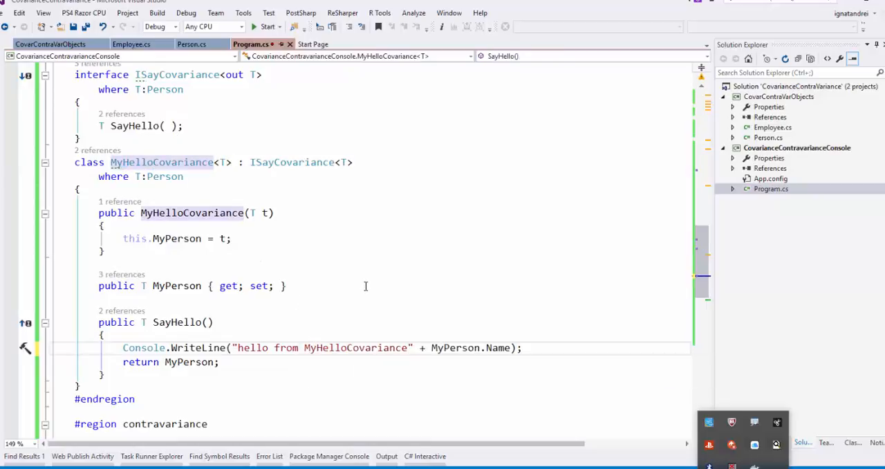
{"action": "left_click", "coordinate": [265, 27]}
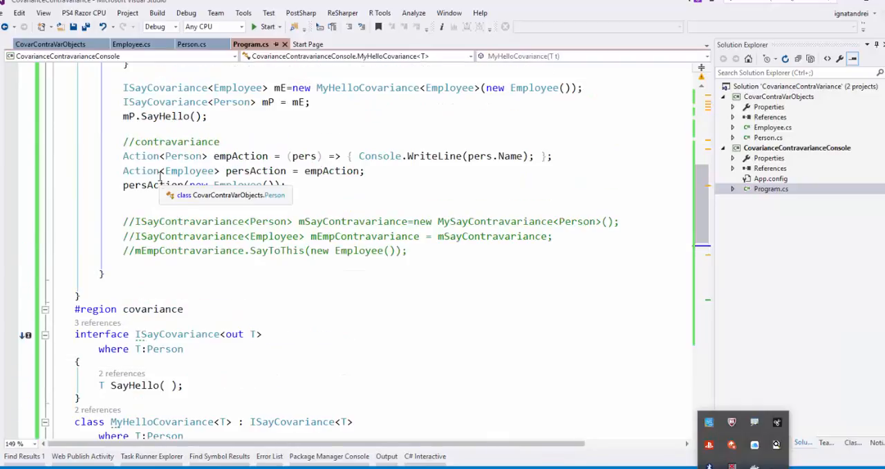
Select and uncomment the three ISayContravariance lines below the Action<Person> example
{"action": "double_click", "coordinate": [172, 142]}
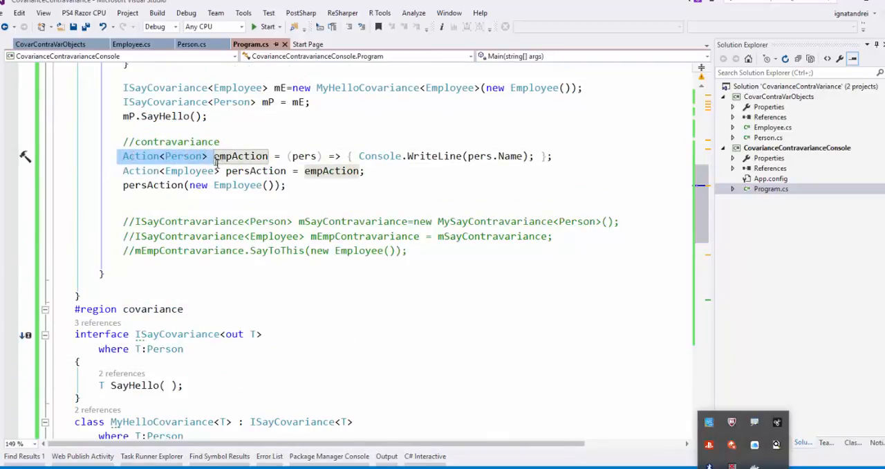
{"action": "left_click", "coordinate": [182, 156]}
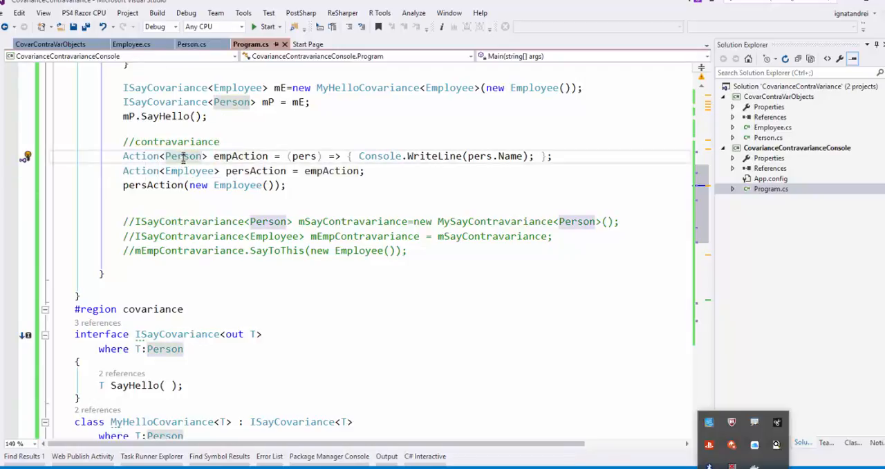
{"action": "double_click", "coordinate": [189, 171]}
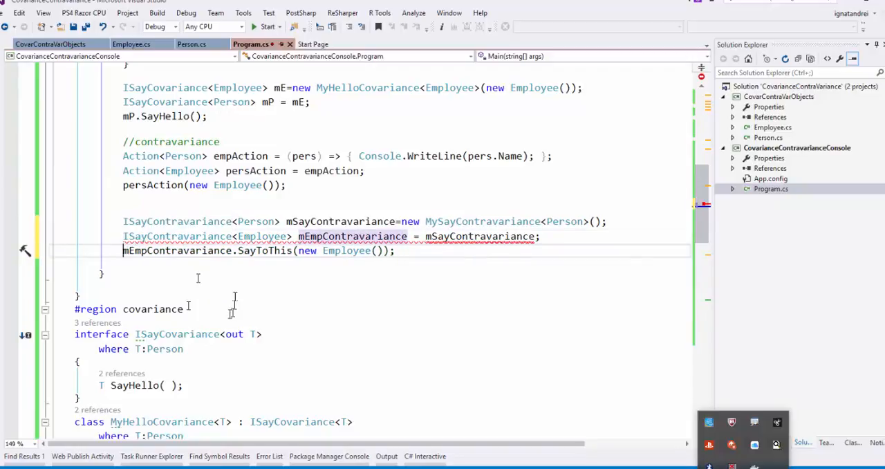
Collapse the covariance region, review the contravariance print, and open Employee's definition
{"action": "left_click", "coordinate": [45, 309]}
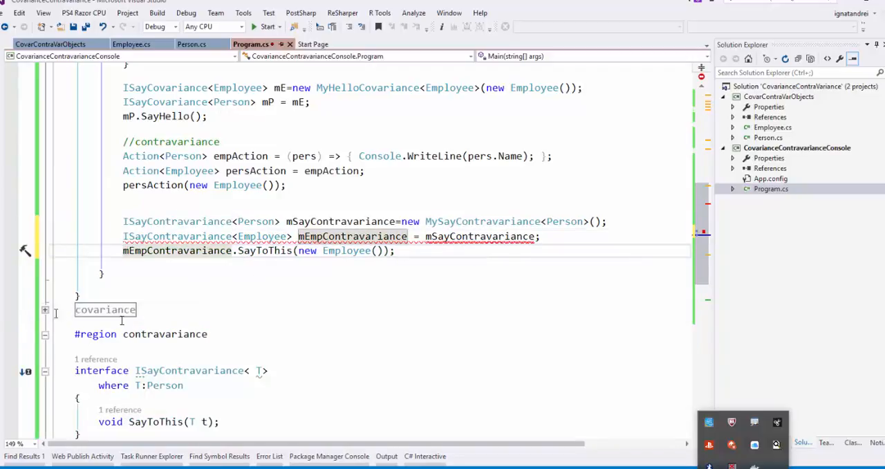
{"action": "scroll", "scroll_direction": "down", "scroll_amount": 3}
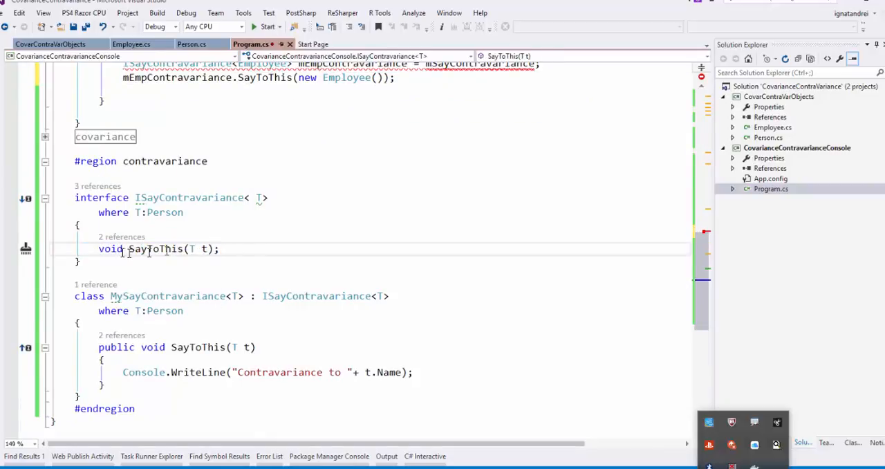
{"action": "double_click", "coordinate": [167, 296]}
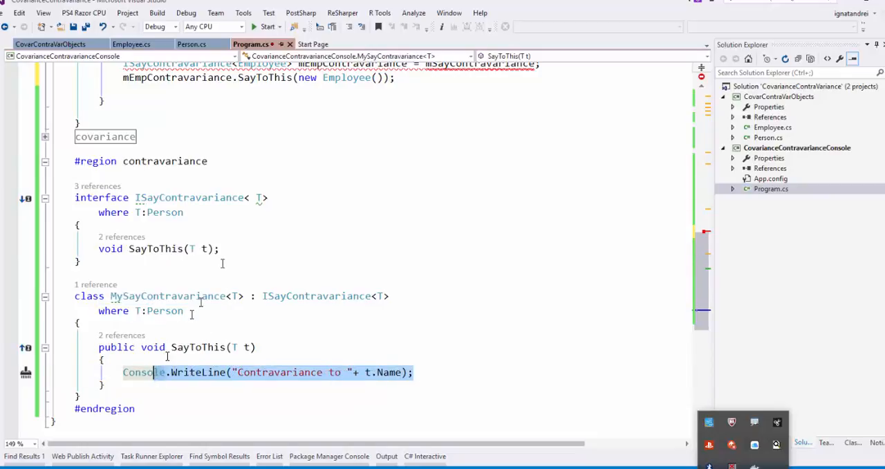
{"action": "scroll", "scroll_direction": "up", "scroll_amount": 3}
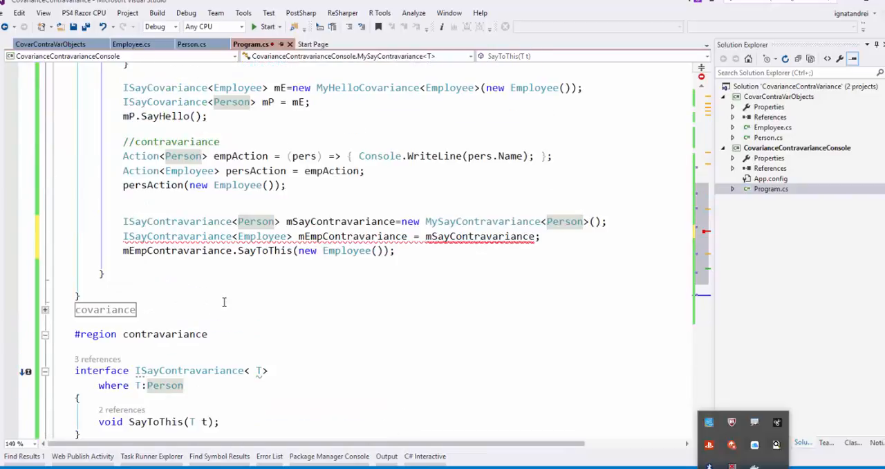
{"action": "mouse_move", "coordinate": [183, 231]}
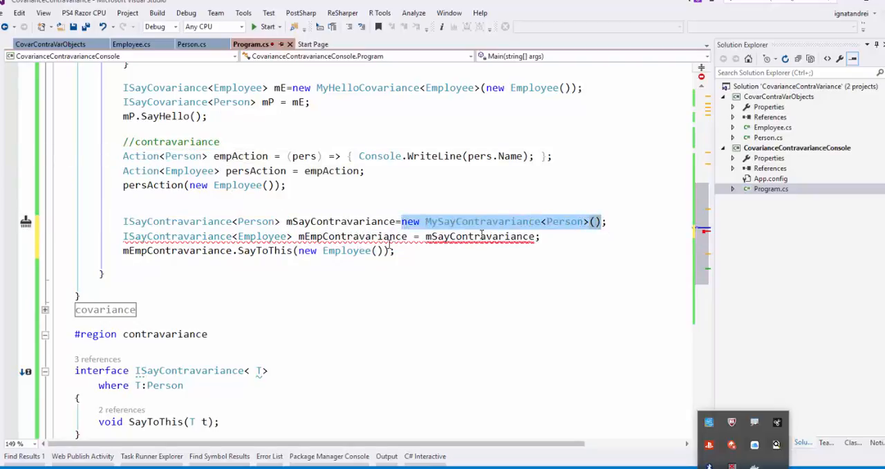
{"action": "double_click", "coordinate": [178, 236]}
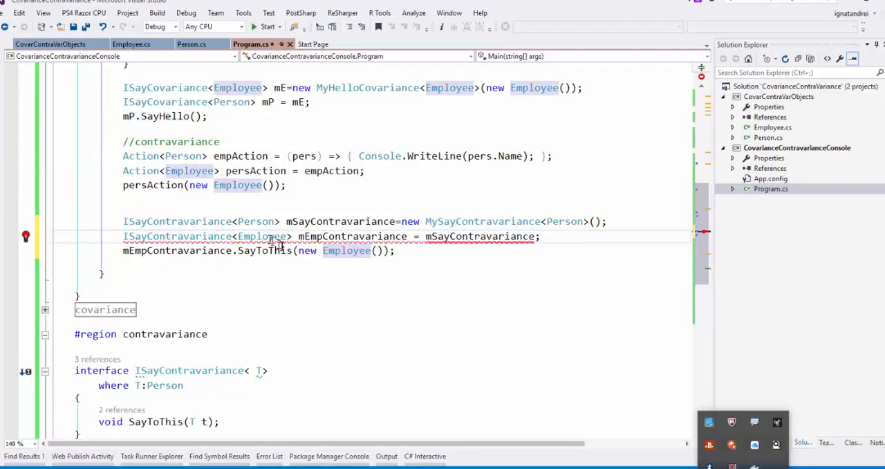
{"action": "left_click", "coordinate": [132, 43]}
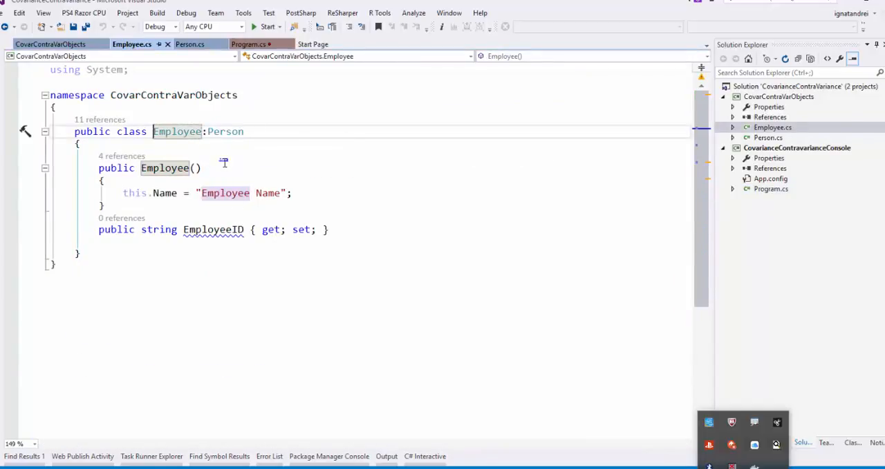
View Action's decompiled in T definition, close it, and scroll to MySayContravariance
{"action": "left_click", "coordinate": [249, 44]}
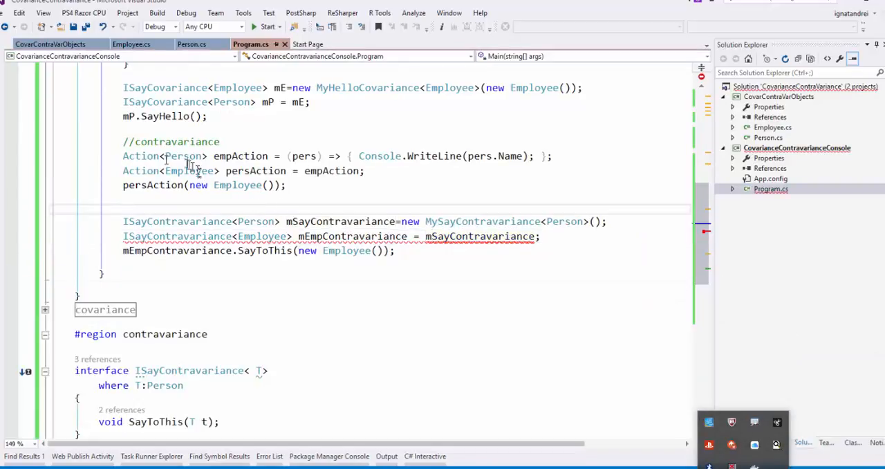
{"action": "mouse_move", "coordinate": [153, 184]}
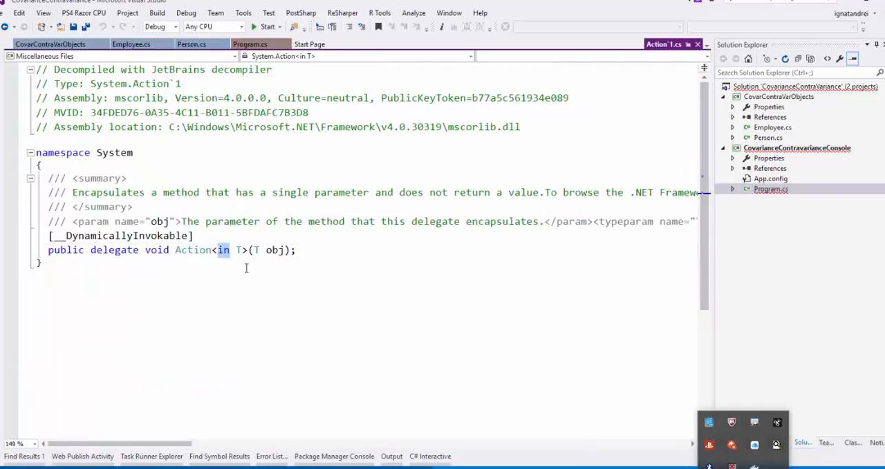
{"action": "left_click", "coordinate": [249, 43]}
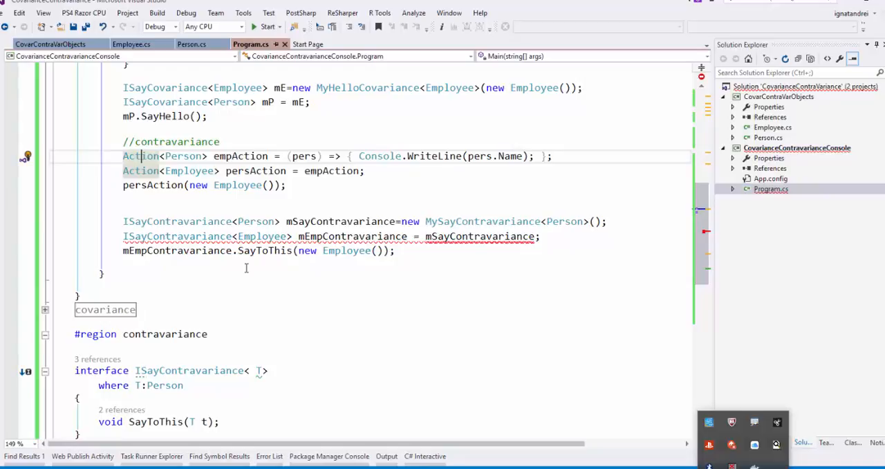
{"action": "scroll", "scroll_direction": "down", "scroll_amount": 3}
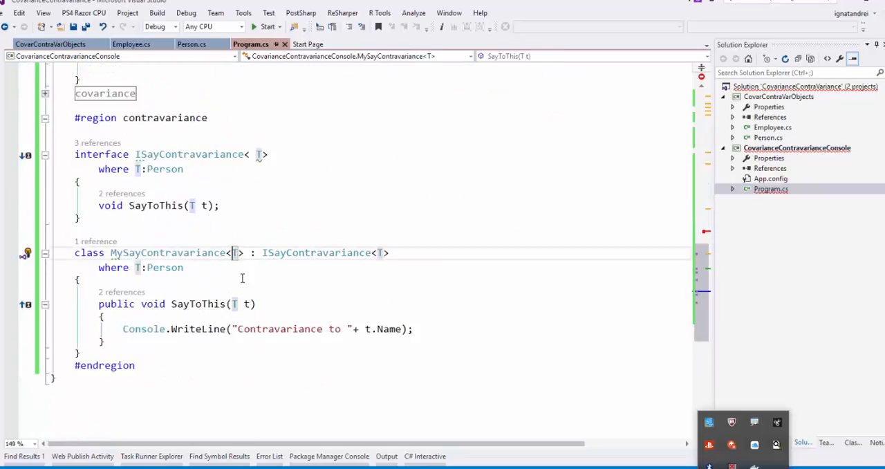
Mark ISayContravariance's T as 'in', run the demo printing 'Contravariance to Employee Name', close console
{"action": "type", "text": "in"}
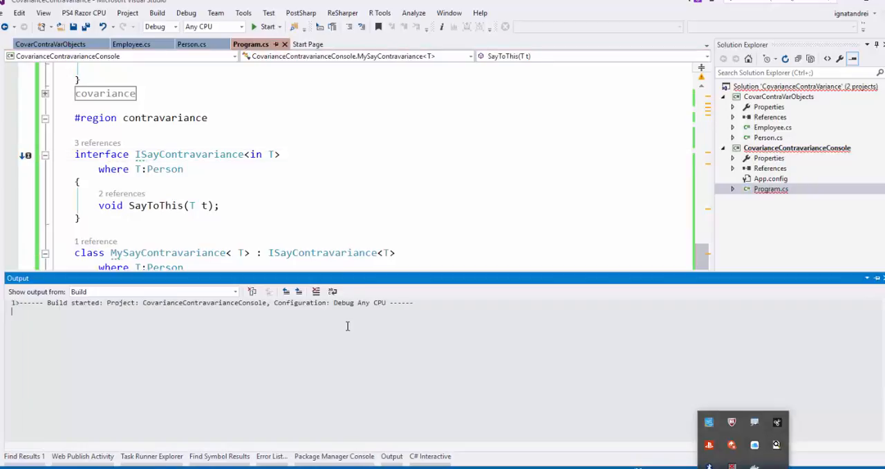
{"action": "left_click", "coordinate": [267, 27]}
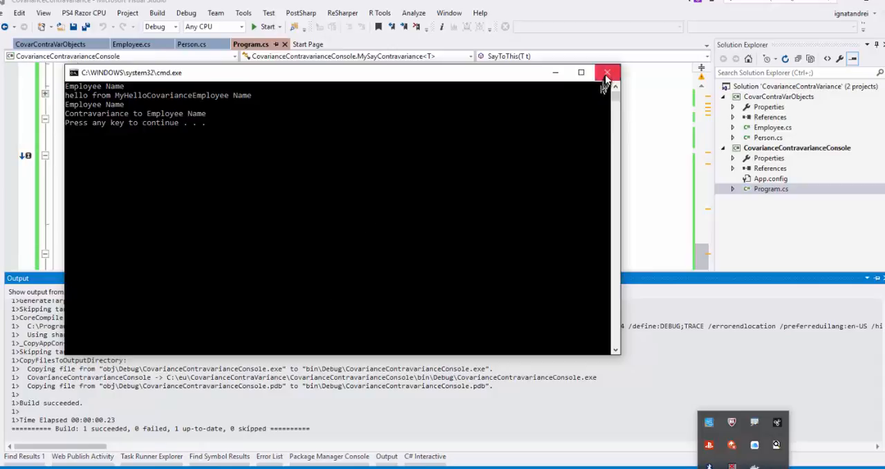
{"action": "left_click", "coordinate": [607, 72]}
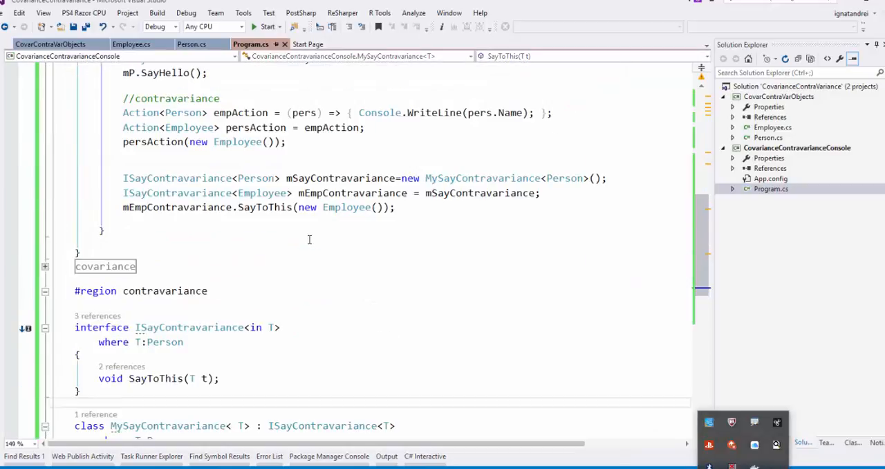
{"action": "scroll", "scroll_direction": "down", "scroll_amount": 3}
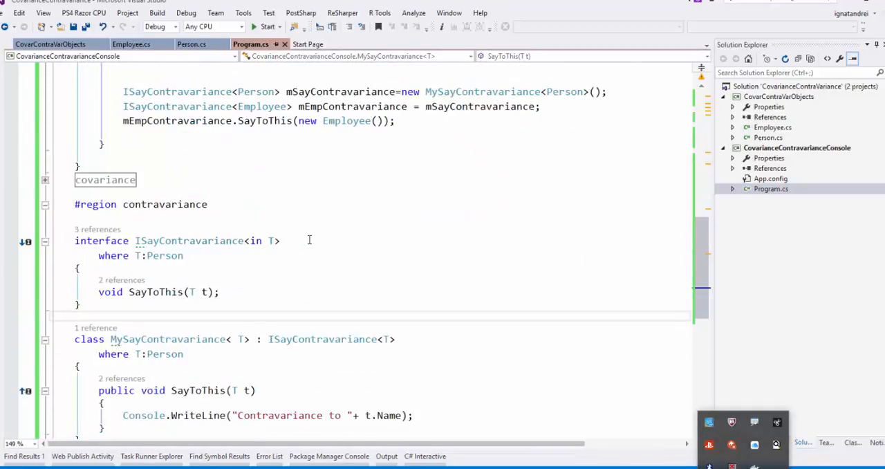
{"action": "scroll", "scroll_direction": "up", "scroll_amount": 3}
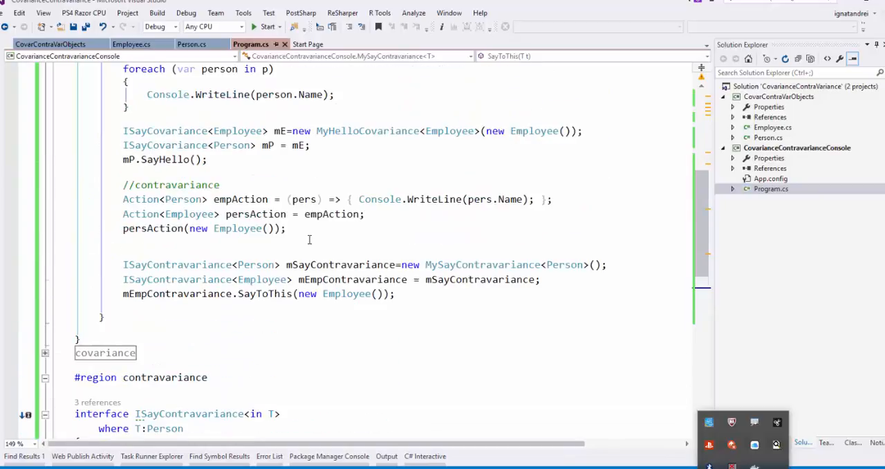
{"action": "scroll", "scroll_direction": "down", "scroll_amount": 3}
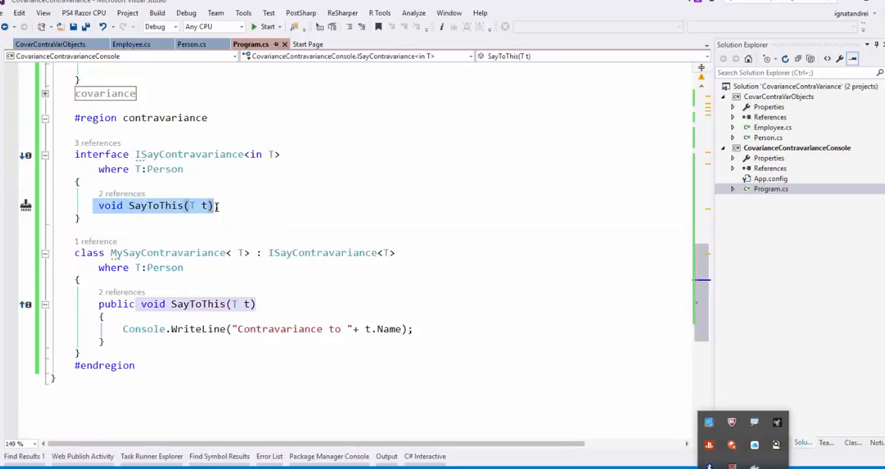
{"action": "left_click", "coordinate": [213, 206]}
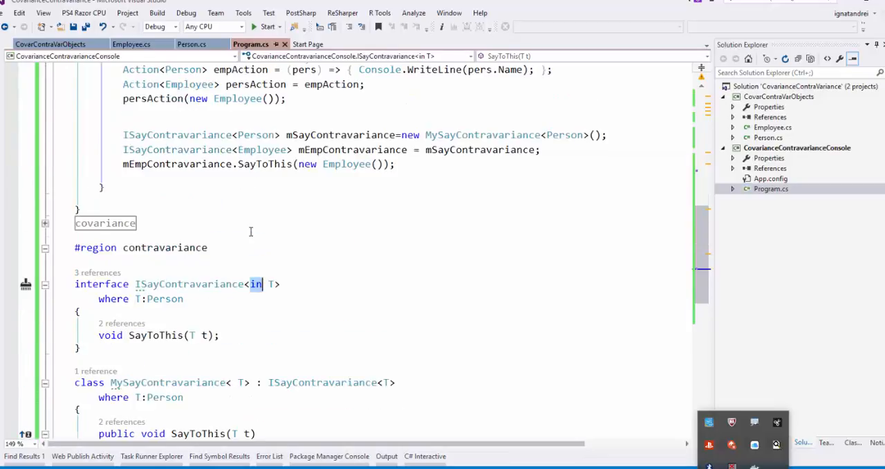
{"action": "scroll", "scroll_direction": "up", "scroll_amount": 3}
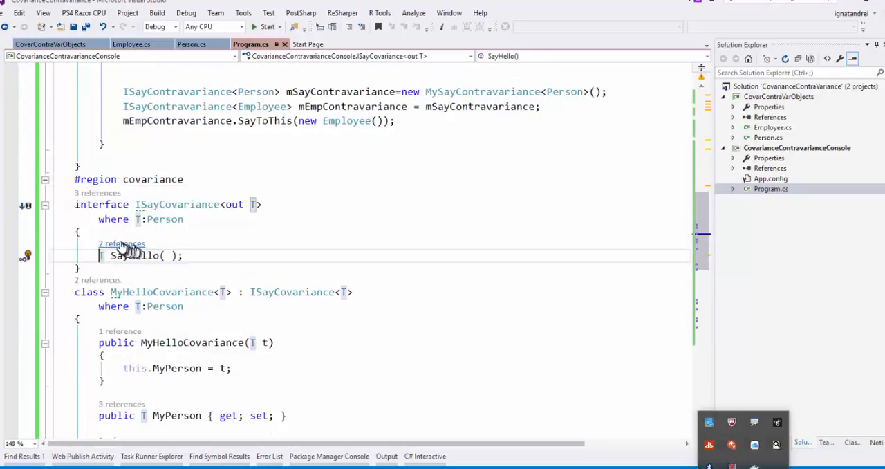
{"action": "scroll", "scroll_direction": "up", "scroll_amount": 3}
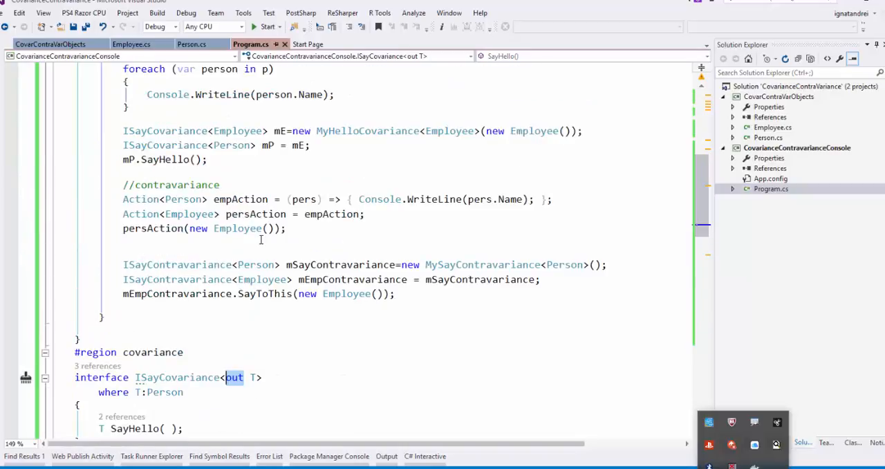
{"action": "scroll", "scroll_direction": "up", "scroll_amount": 3}
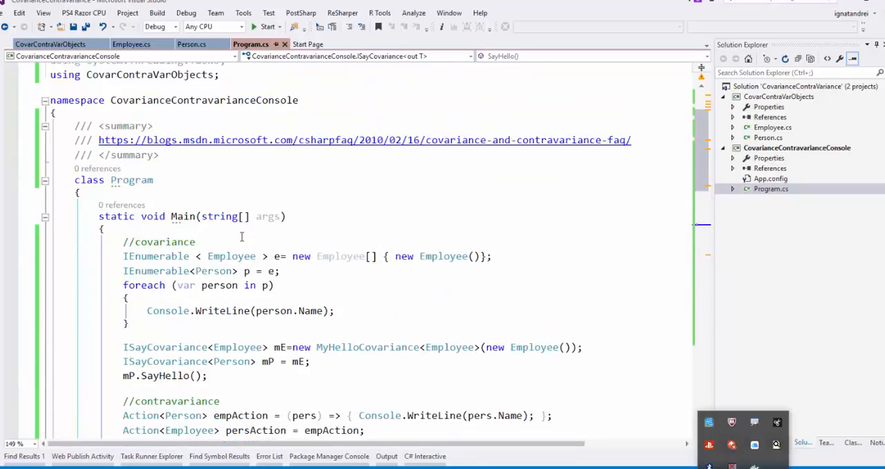
{"action": "mouse_move", "coordinate": [214, 221]}
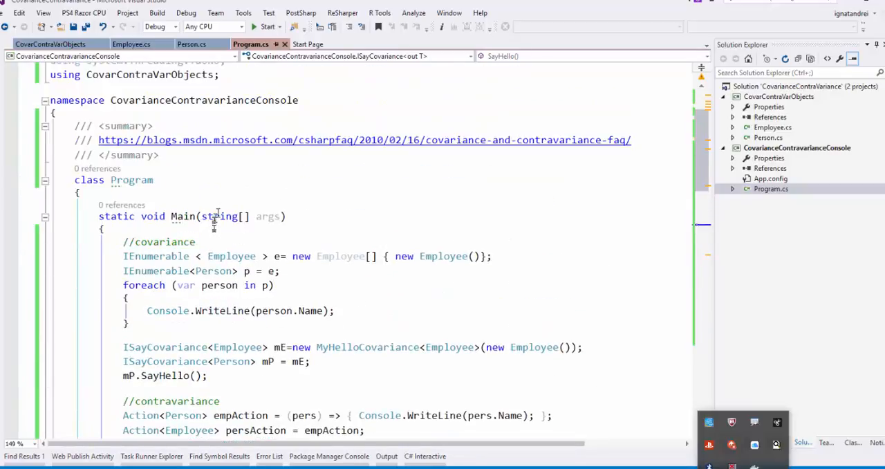
{"action": "mouse_move", "coordinate": [107, 139]}
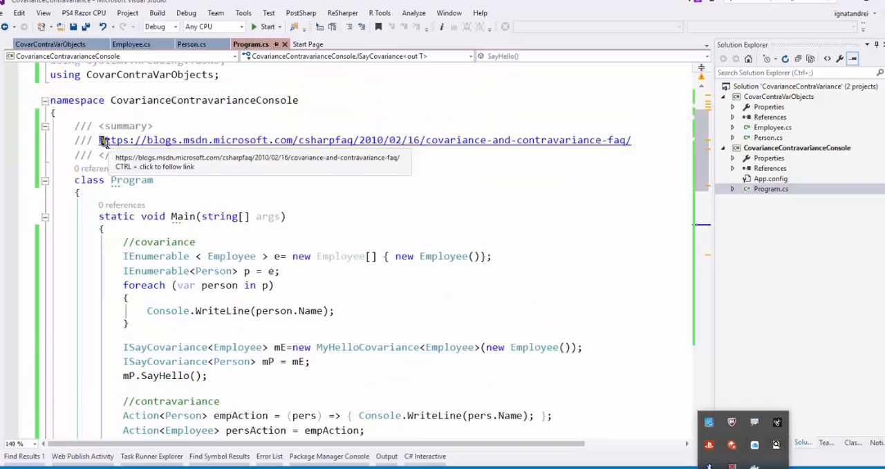